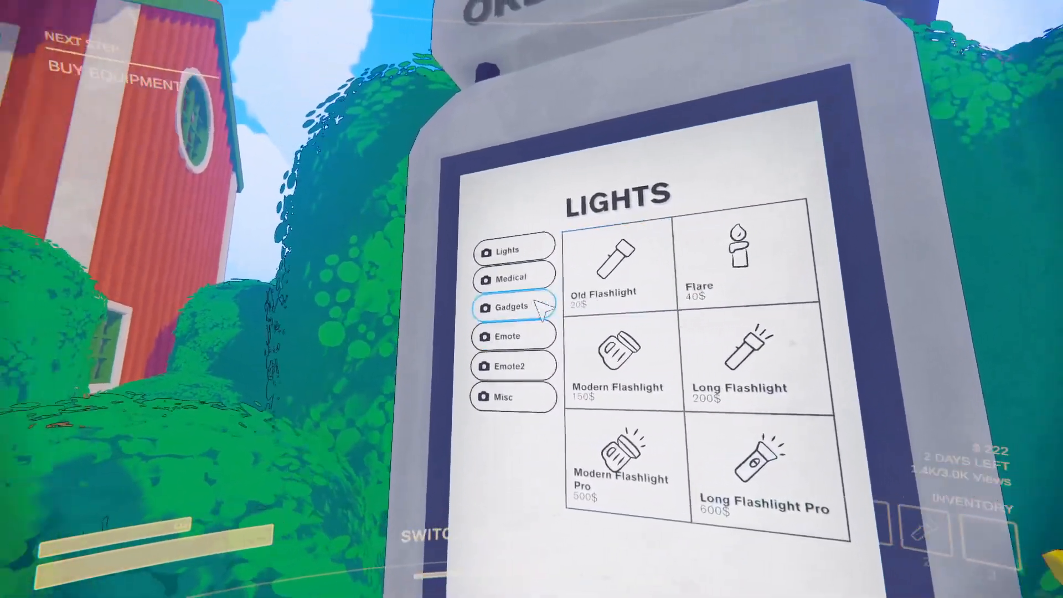
Switch the shop terminal to the Gadgets category and view an item listed there.
click(510, 305)
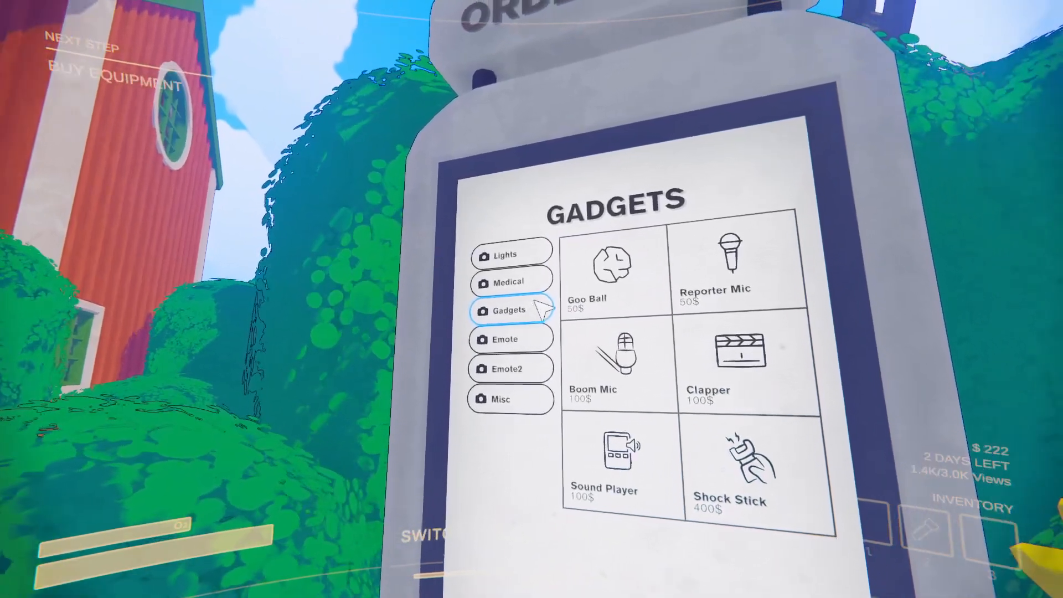
click(726, 265)
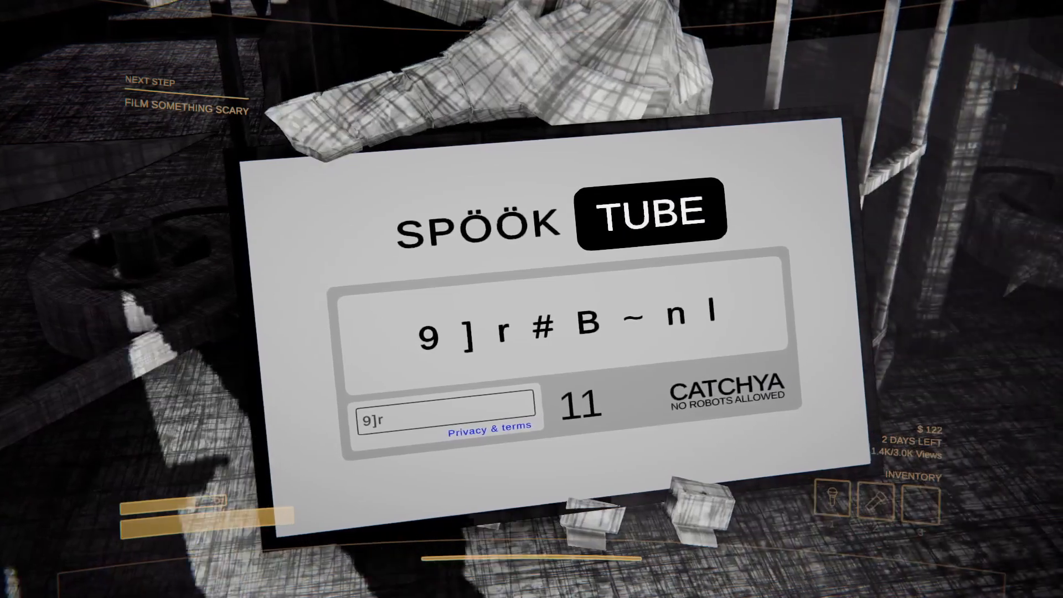
Enter '#B' into the Spooktube captcha answer to match the displayed code 9]r#B~nl.
text(#B)
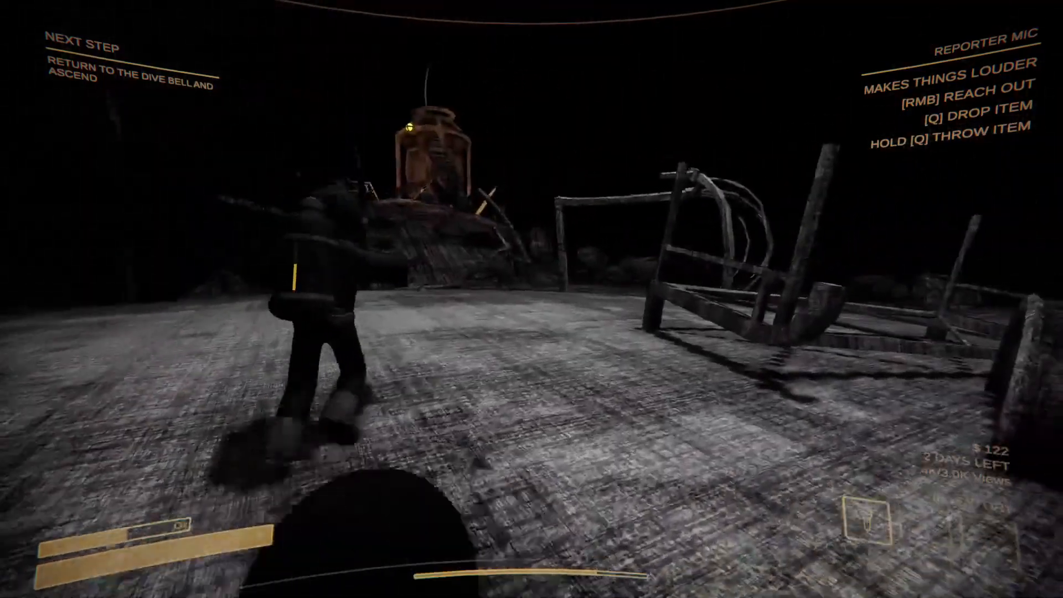
mouse_move(531, 299)
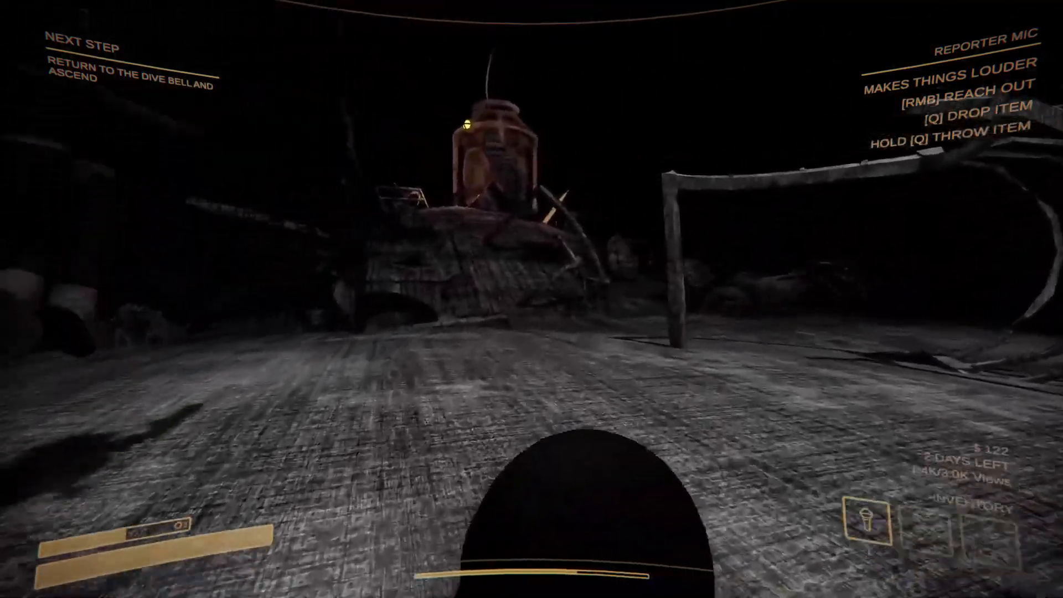